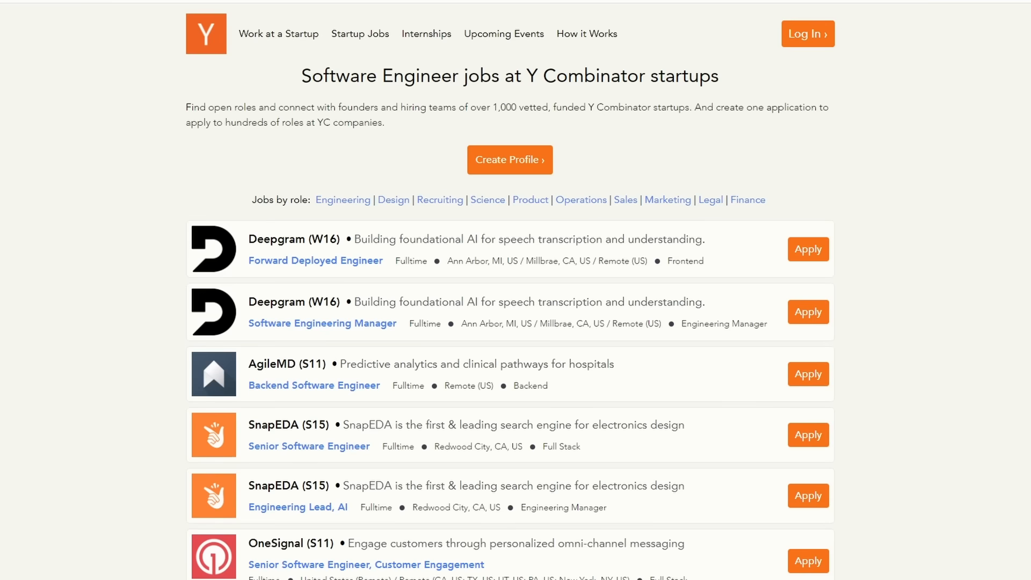
scroll("down", 3)
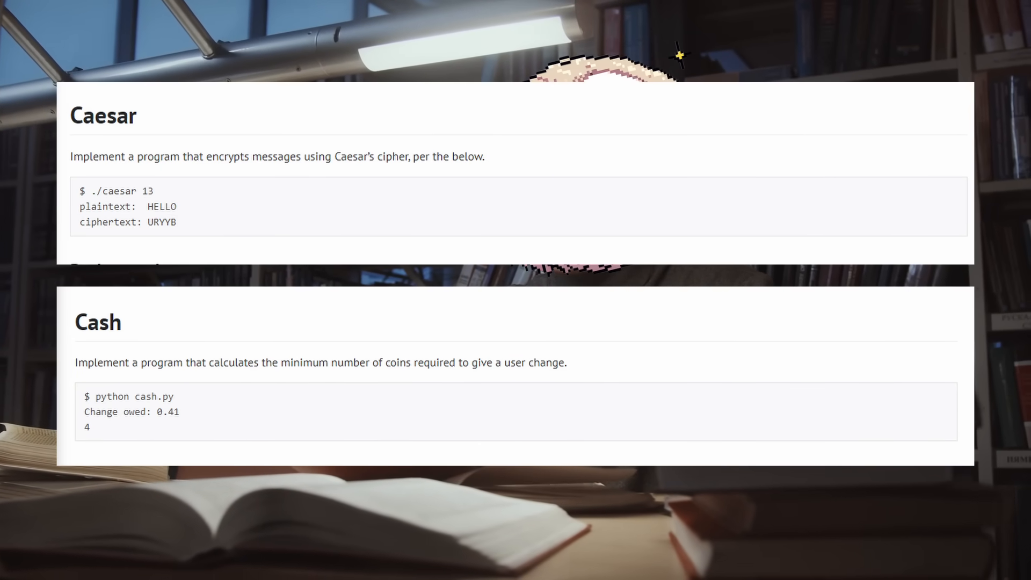
scroll("down", 3)
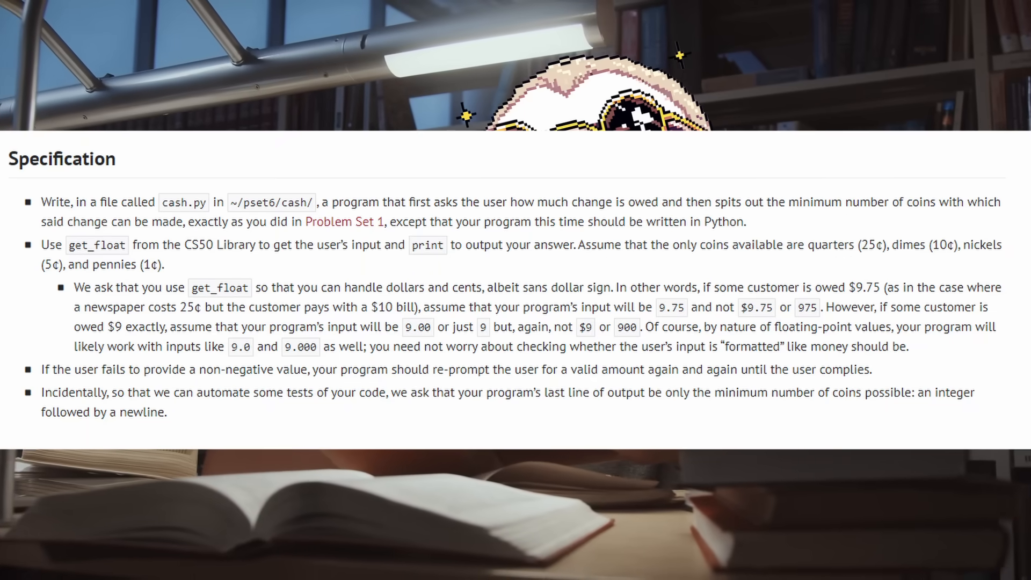
scroll("down", 3)
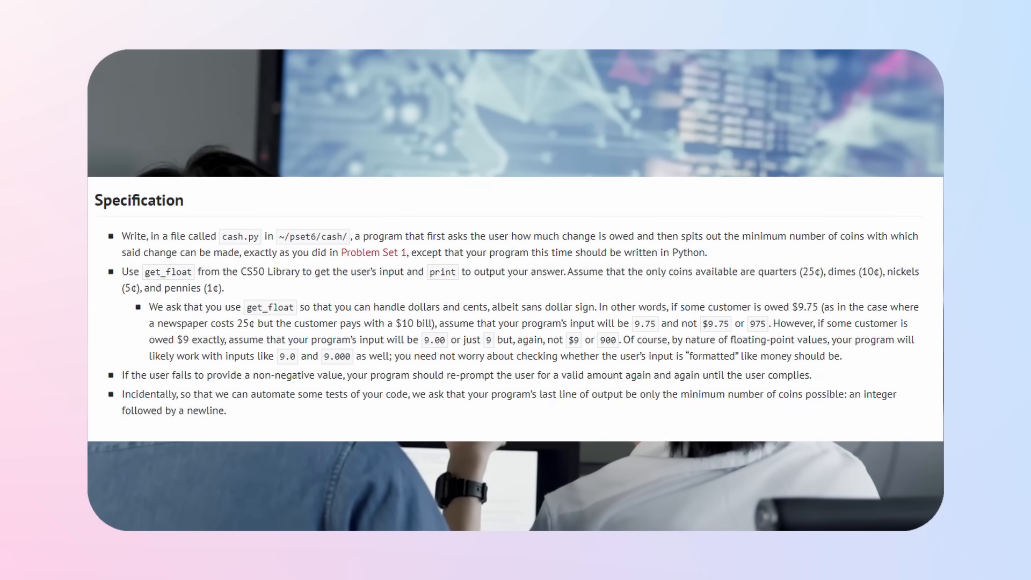
scroll("down", 3)
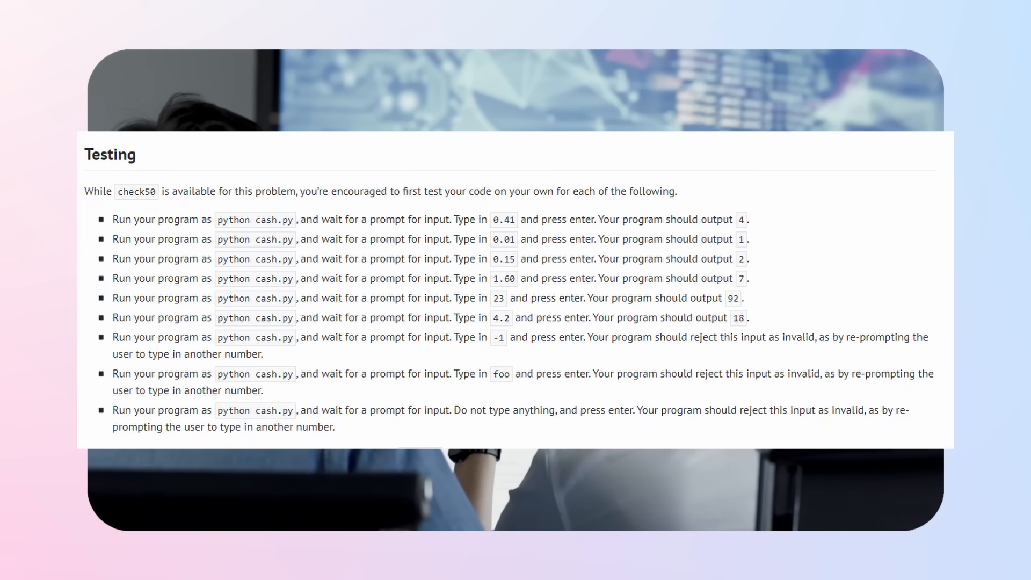